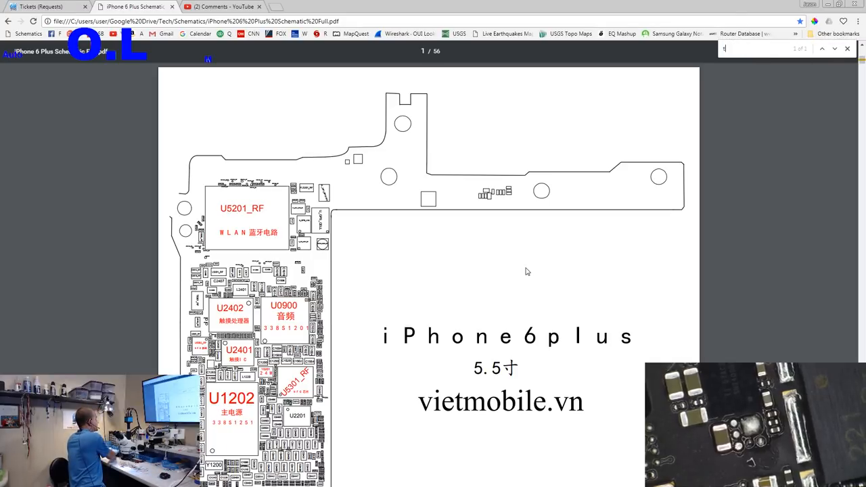
Search the schematic for 'tigris' and jump to the charger and vibe driver match.
{"action": "type", "text": "igris"}
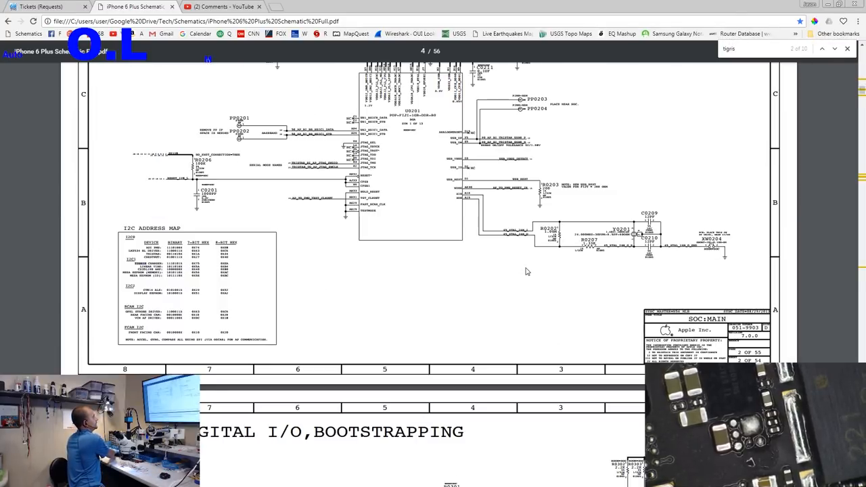
{"action": "left_click", "coordinate": [834, 48]}
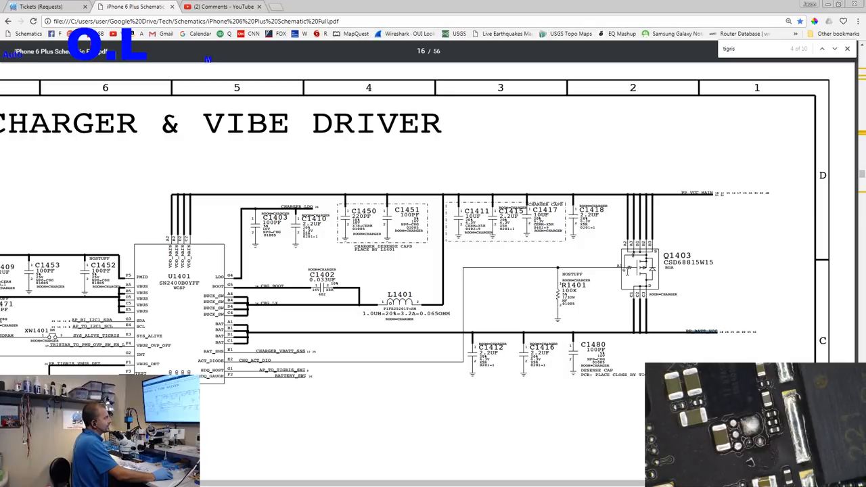
{"action": "mouse_move", "coordinate": [635, 182]}
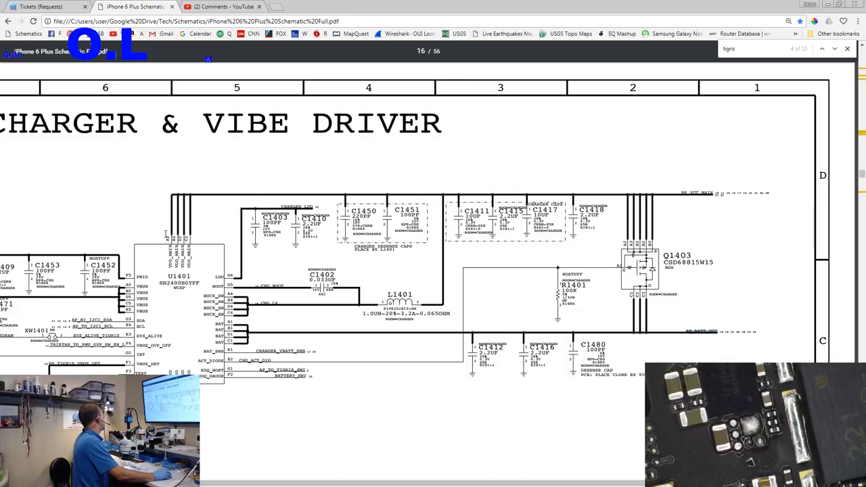
{"action": "mouse_move", "coordinate": [631, 172]}
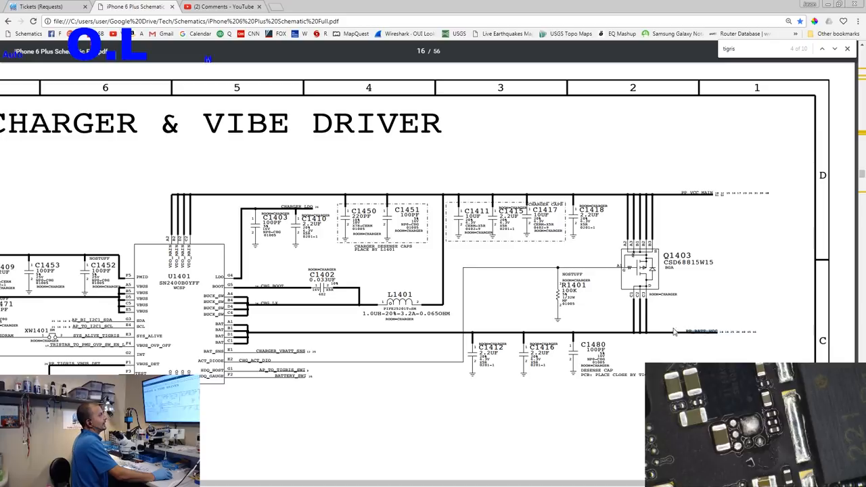
{"action": "mouse_move", "coordinate": [444, 354]}
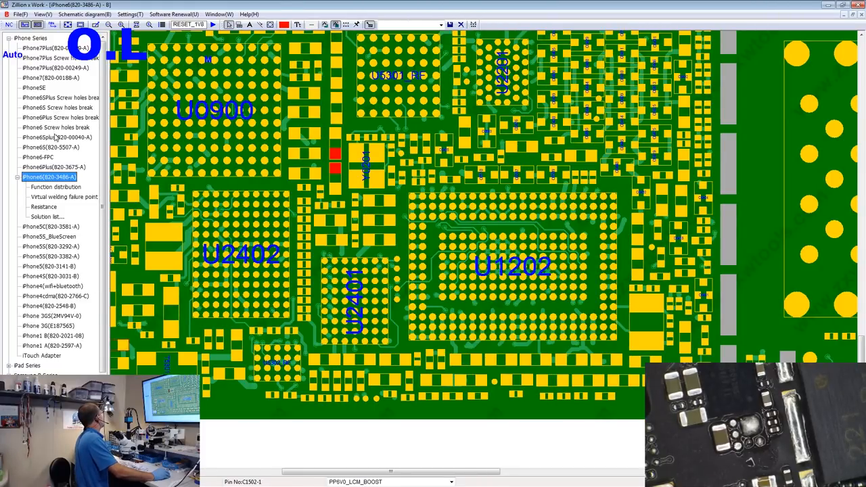
Select and load the iPhone6Plus (820-3675-A) board from the iPhone Series tree.
{"action": "left_click", "coordinate": [52, 168]}
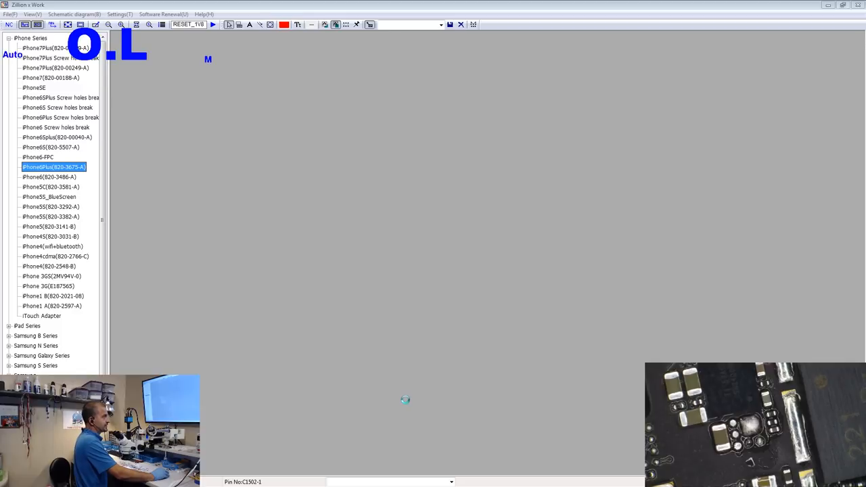
{"action": "double_click", "coordinate": [53, 167]}
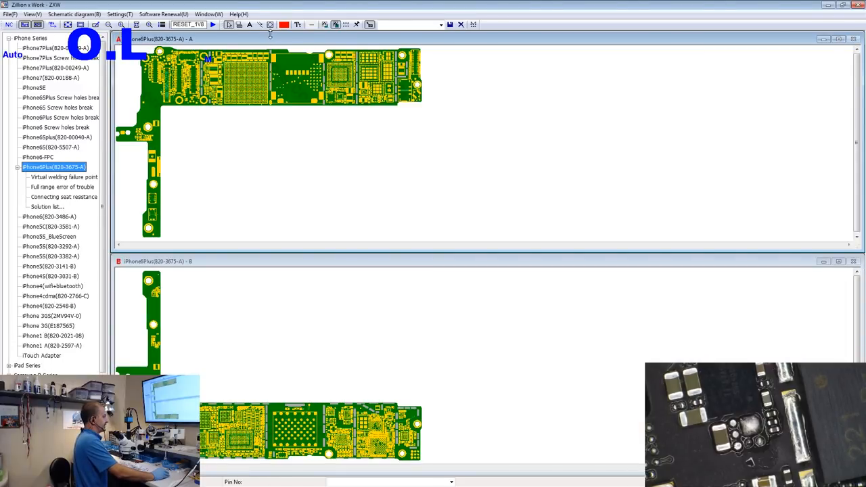
{"action": "mouse_move", "coordinate": [255, 194]}
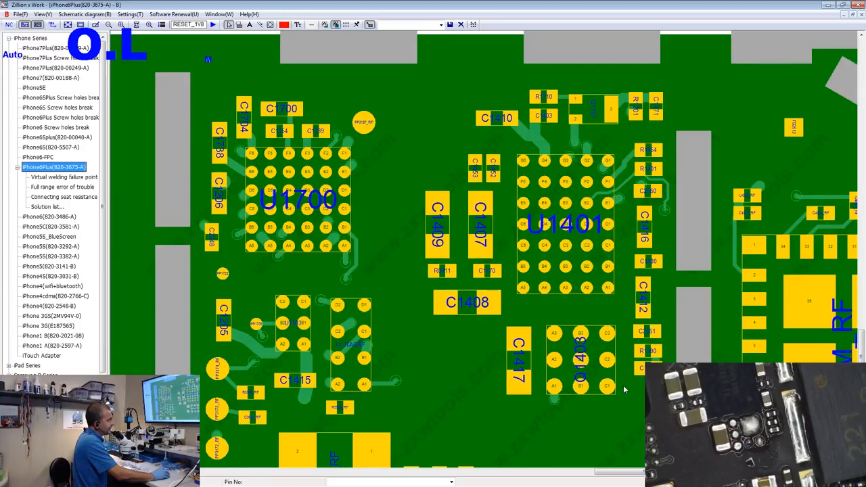
Click Q1403 pins to highlight PP_BATT_VCC, then the PP_VCC_MAIN net.
{"action": "left_click", "coordinate": [606, 336]}
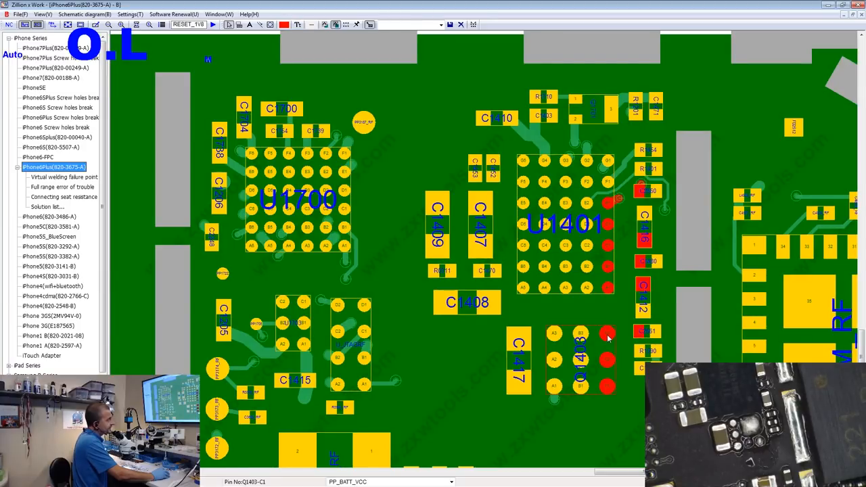
{"action": "mouse_move", "coordinate": [585, 338]}
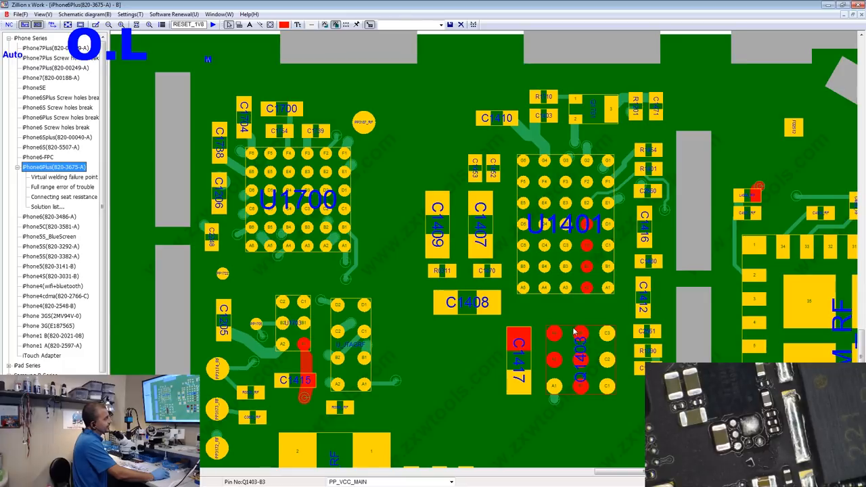
{"action": "left_click", "coordinate": [580, 361]}
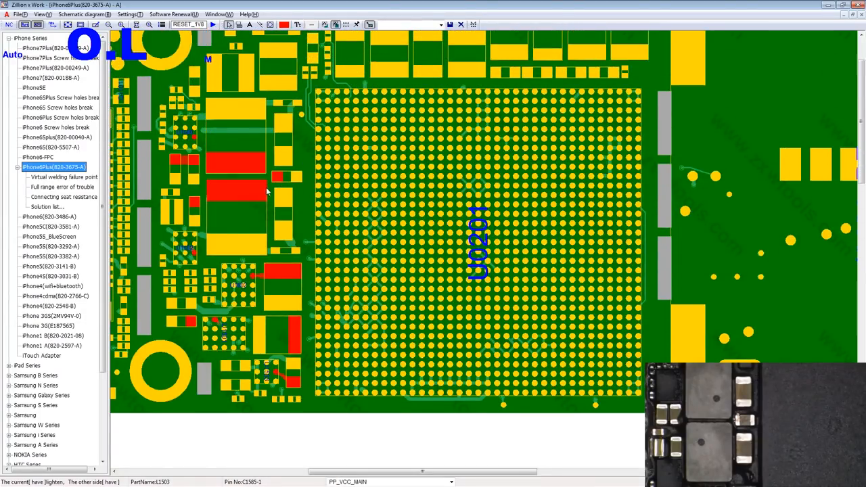
Click the red capacitor C1585 beside U0201 to confirm it sits on PP_VCC_MAIN.
{"action": "left_click", "coordinate": [278, 190]}
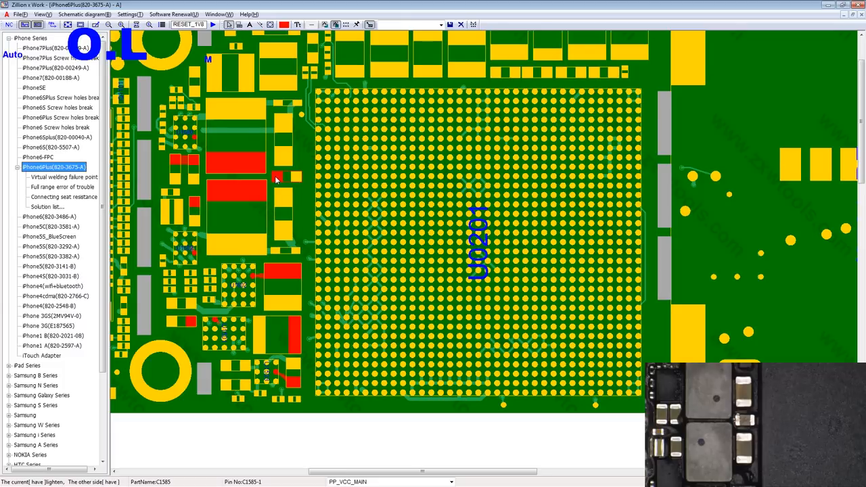